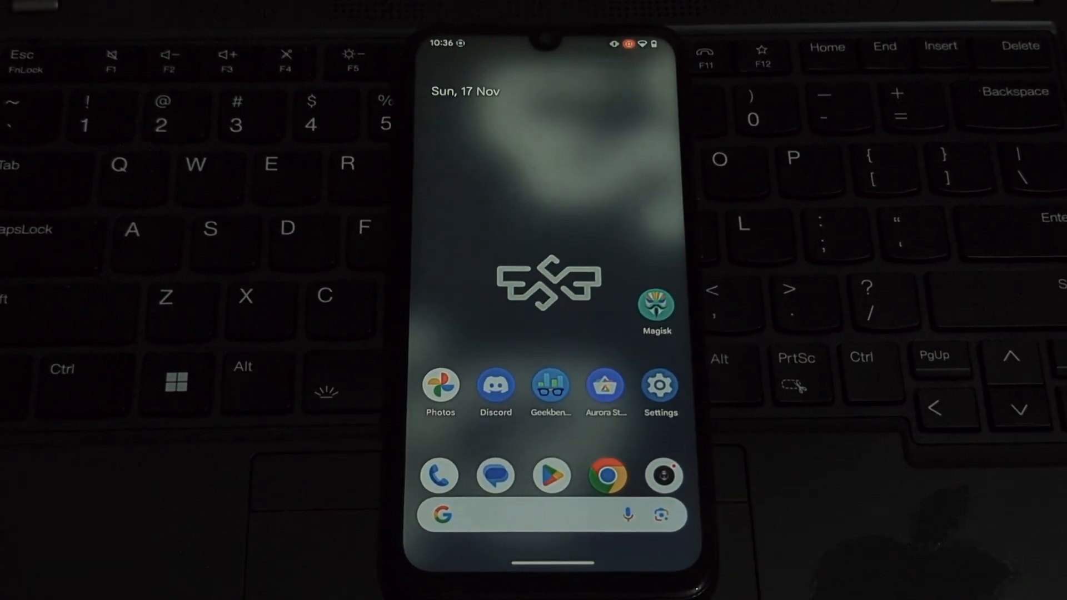
Confirm the SuperiorOS ROM zip in Download, then show Recovery and Bootloader in the power menu
{"action": "scroll", "scroll_direction": "up", "scroll_amount": 3}
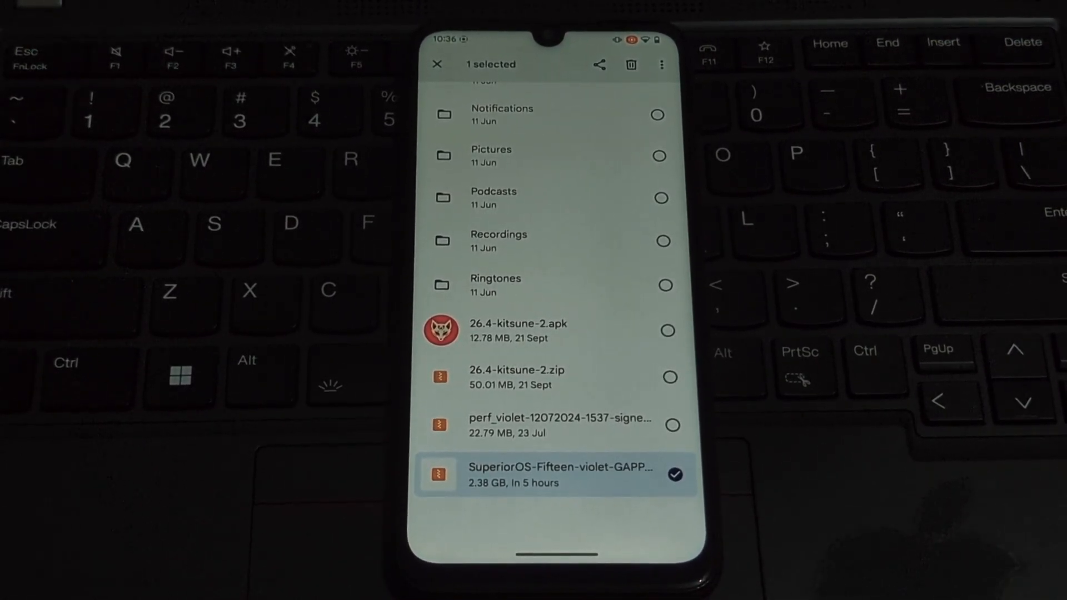
{"action": "left_click", "coordinate": [437, 64]}
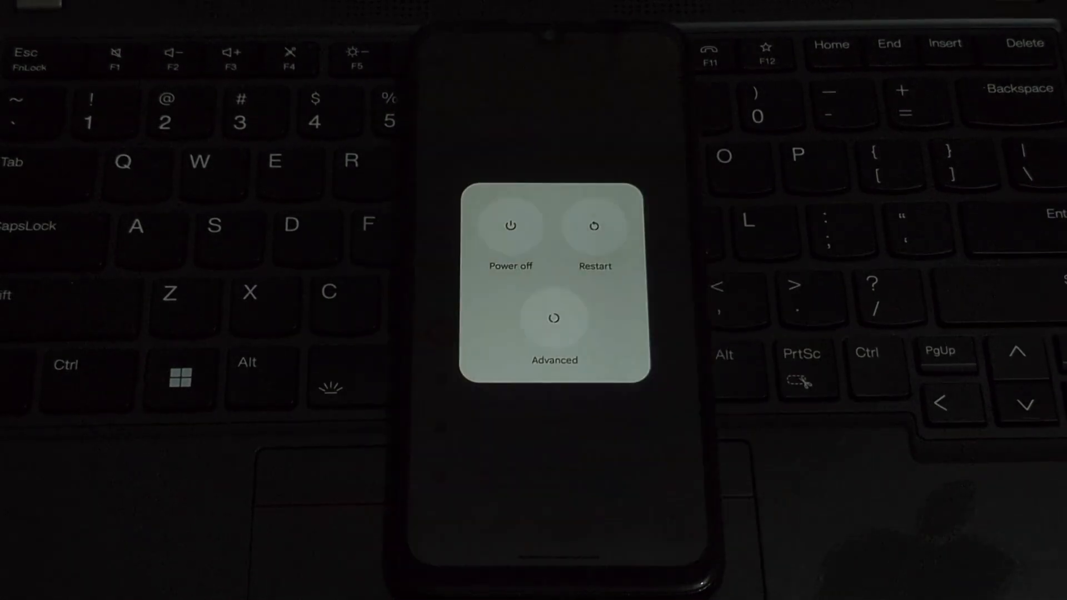
{"action": "left_click", "coordinate": [554, 333]}
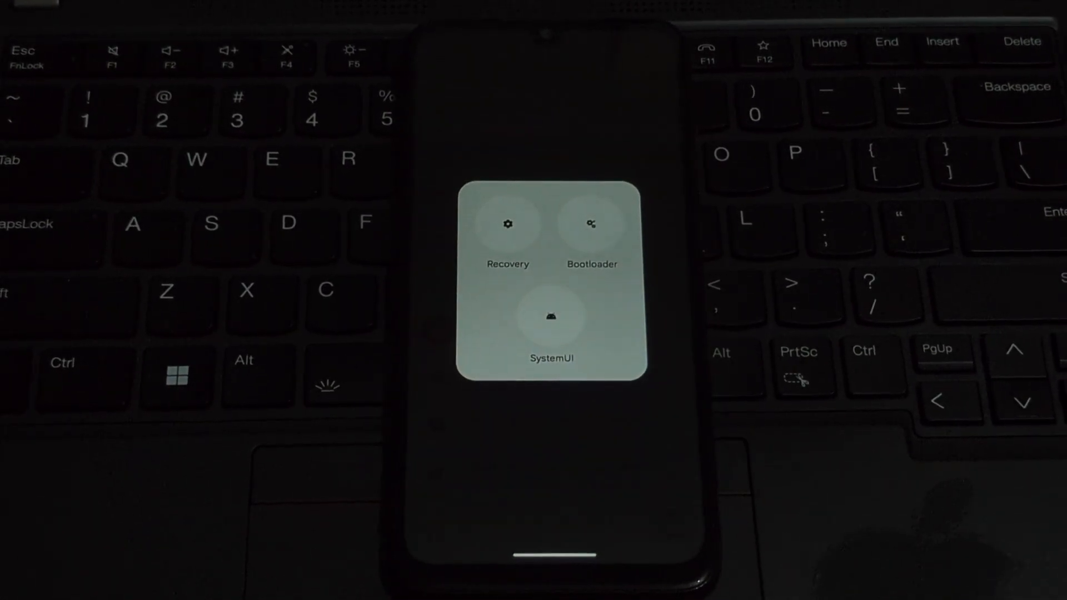